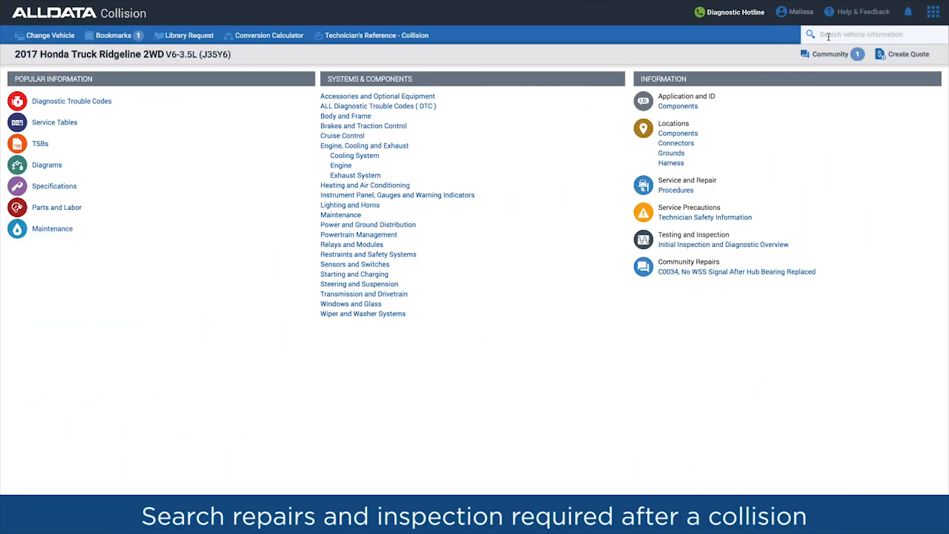
{"action": "type", "text": "After Collision"}
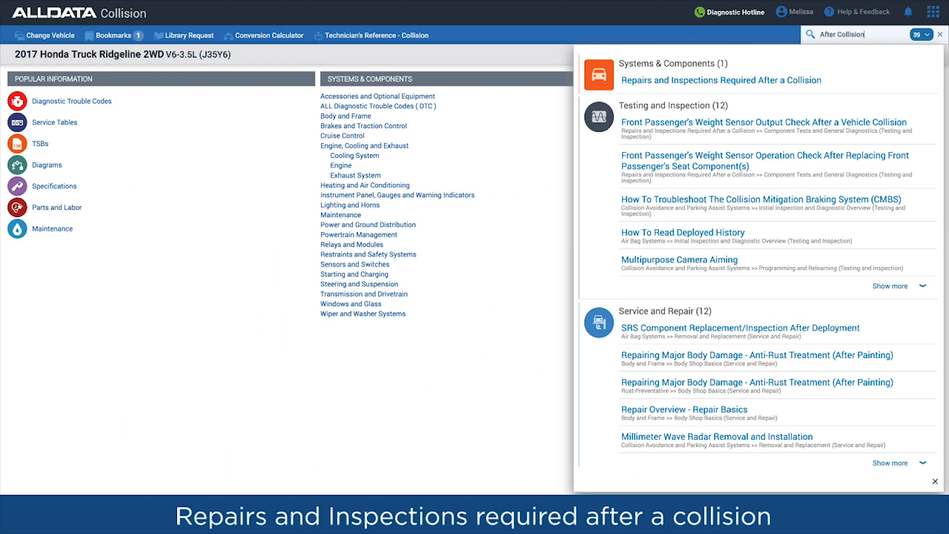